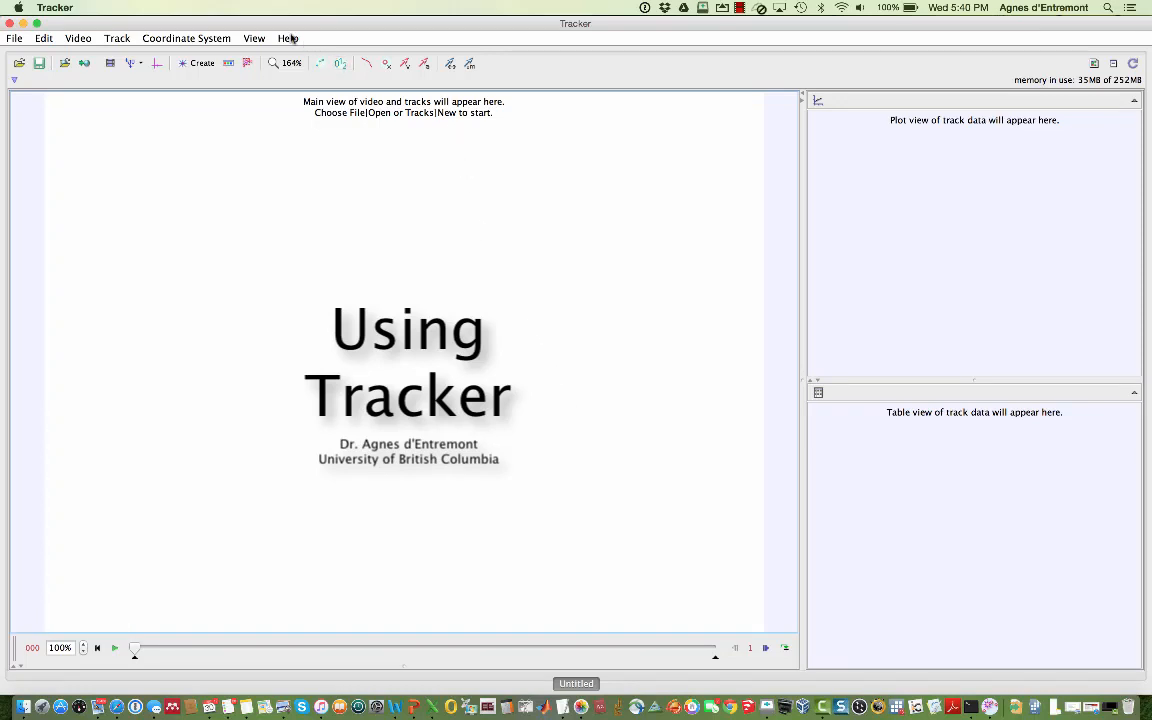
Step: Show the Getting Started page of Tracker's help guide
click(287, 38)
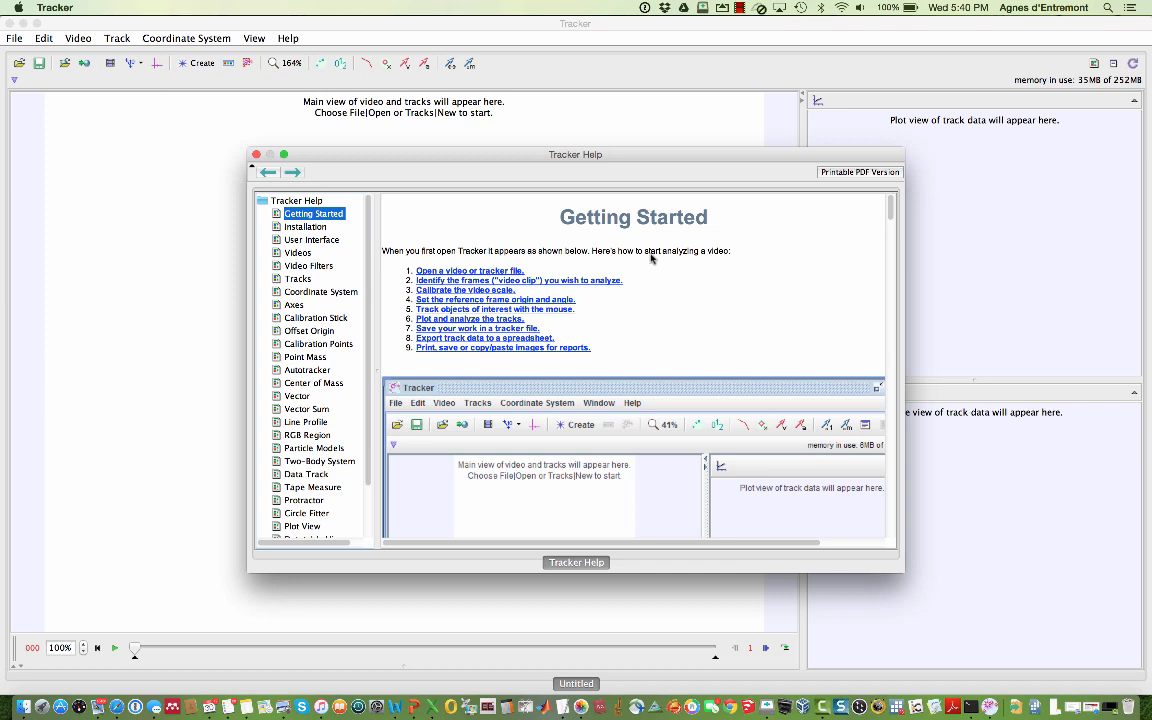
mouse_move(640, 263)
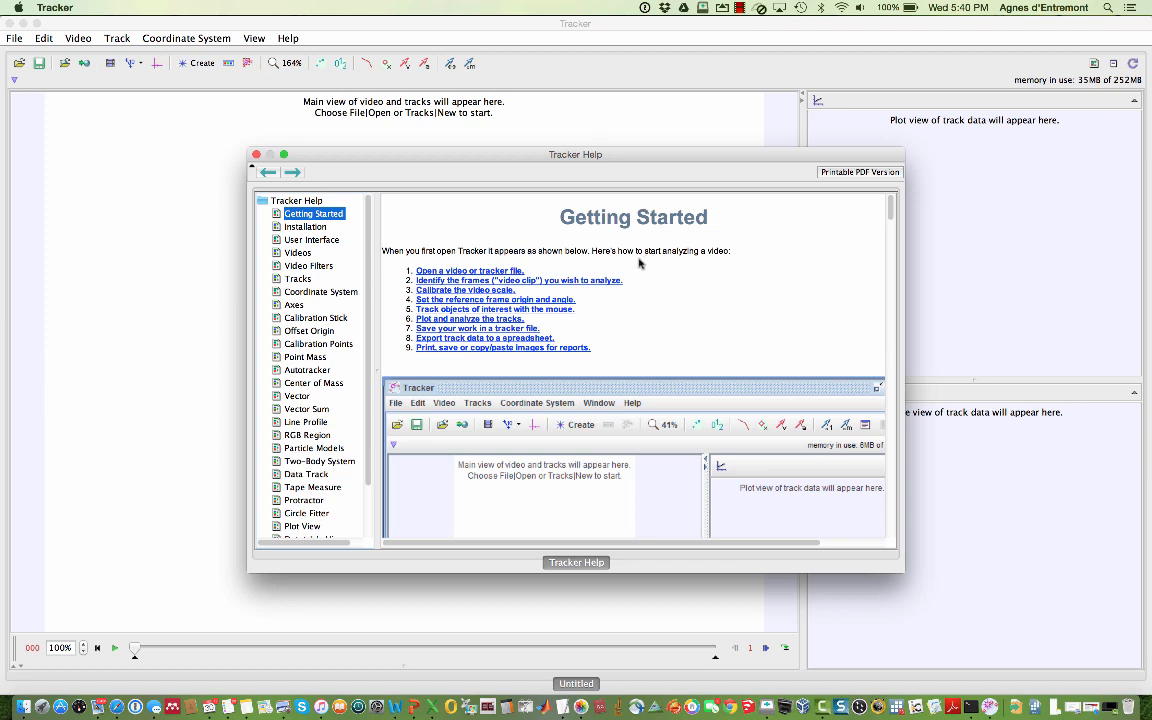
mouse_move(625, 267)
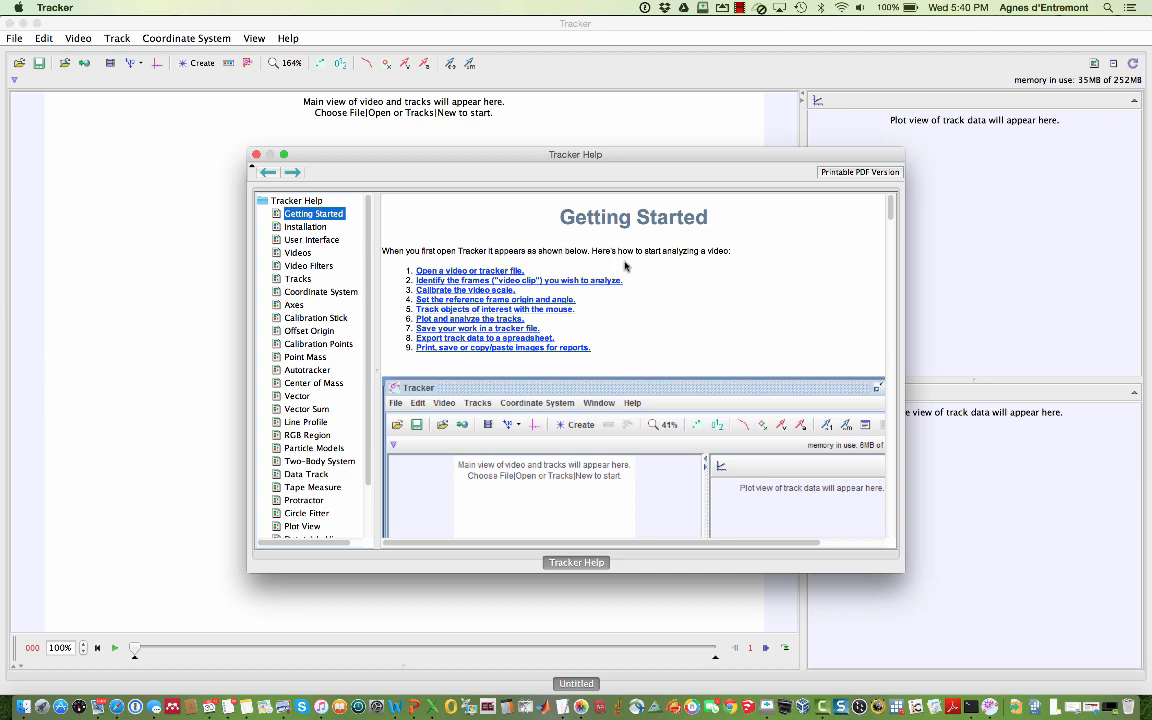
Step: Close the help guide and import the pencil_drop.MOV video
click(256, 154)
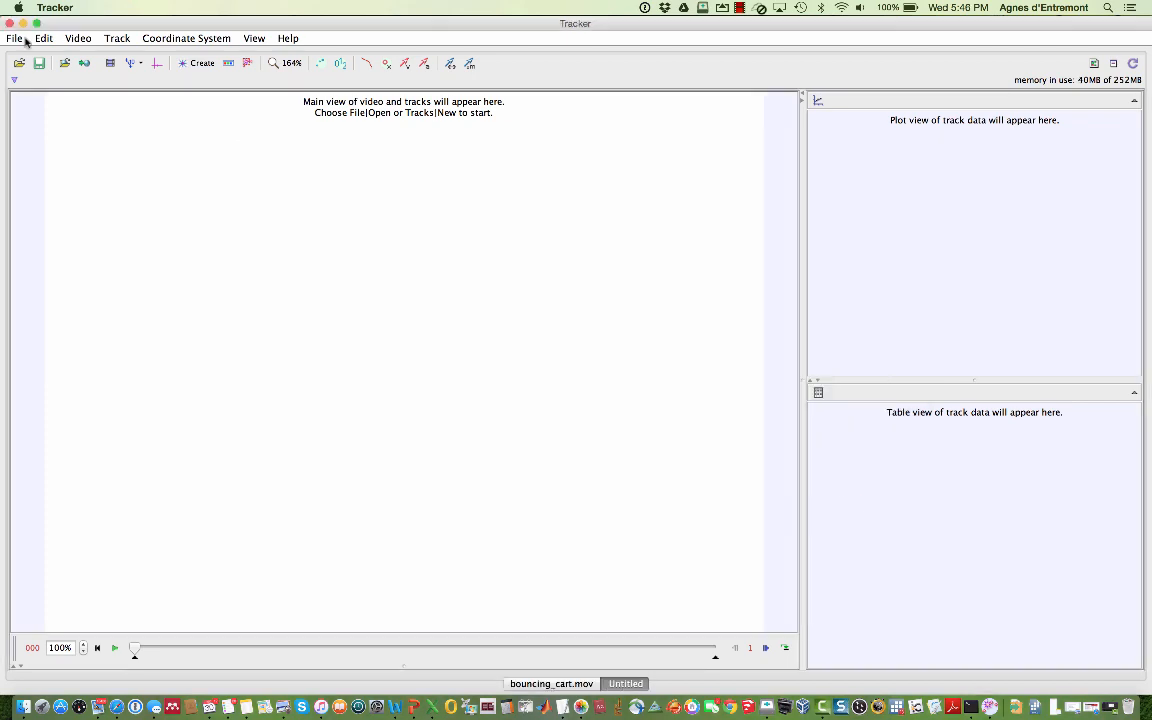
click(14, 38)
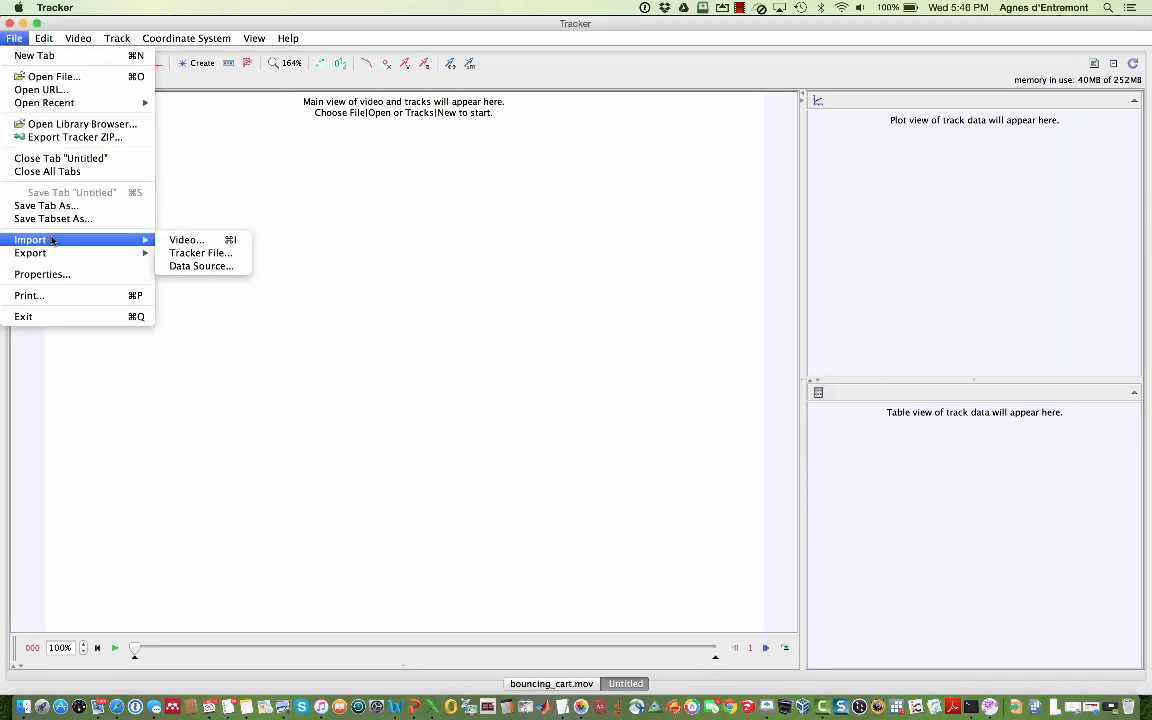
click(186, 240)
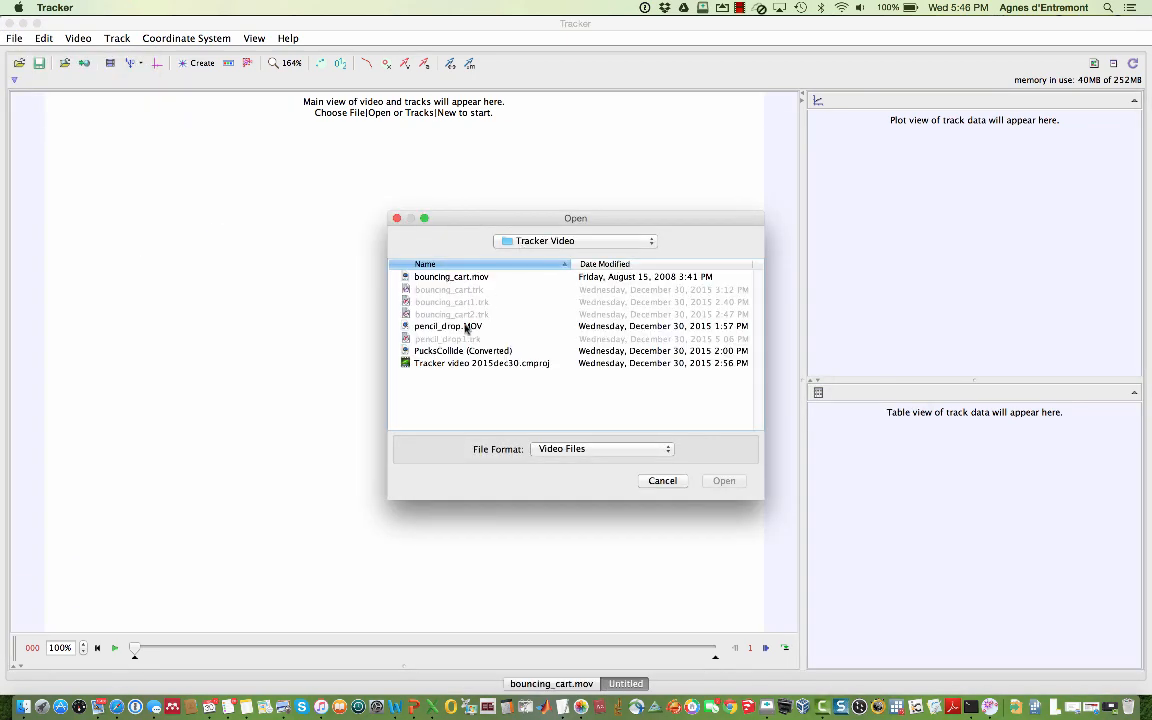
double_click(448, 326)
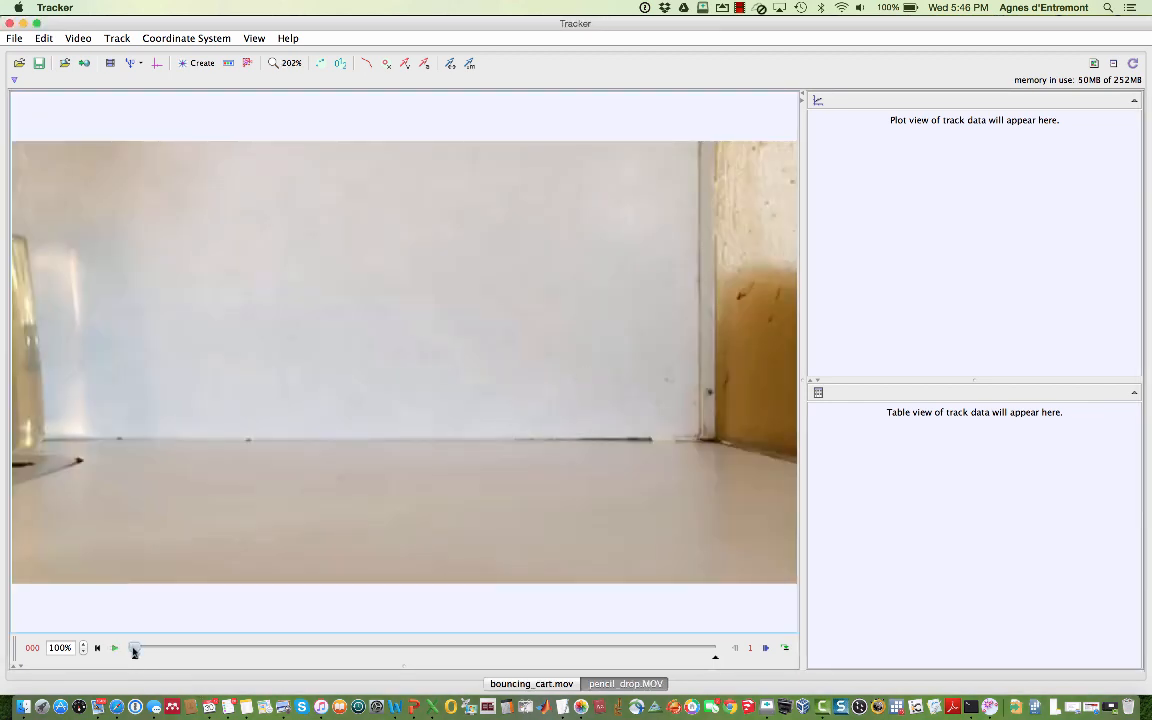
Step: Scrub to where the pencil falls and move the clip start marker near it
drag(133, 647, 311, 648)
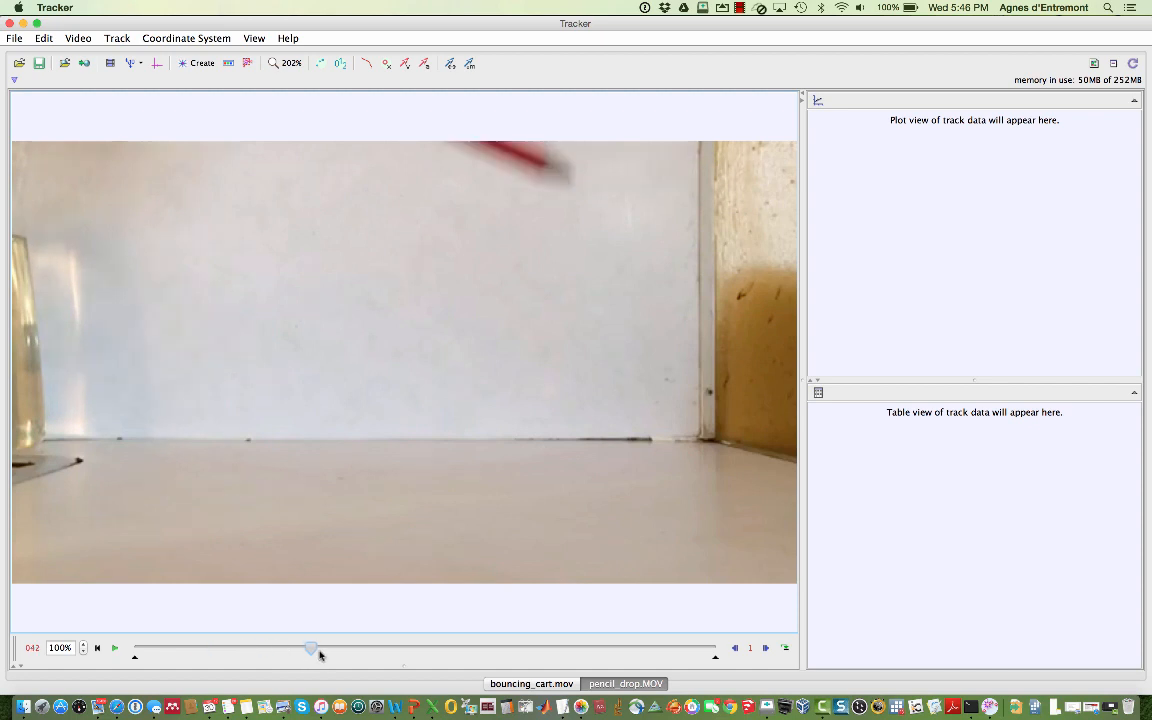
drag(311, 648, 367, 648)
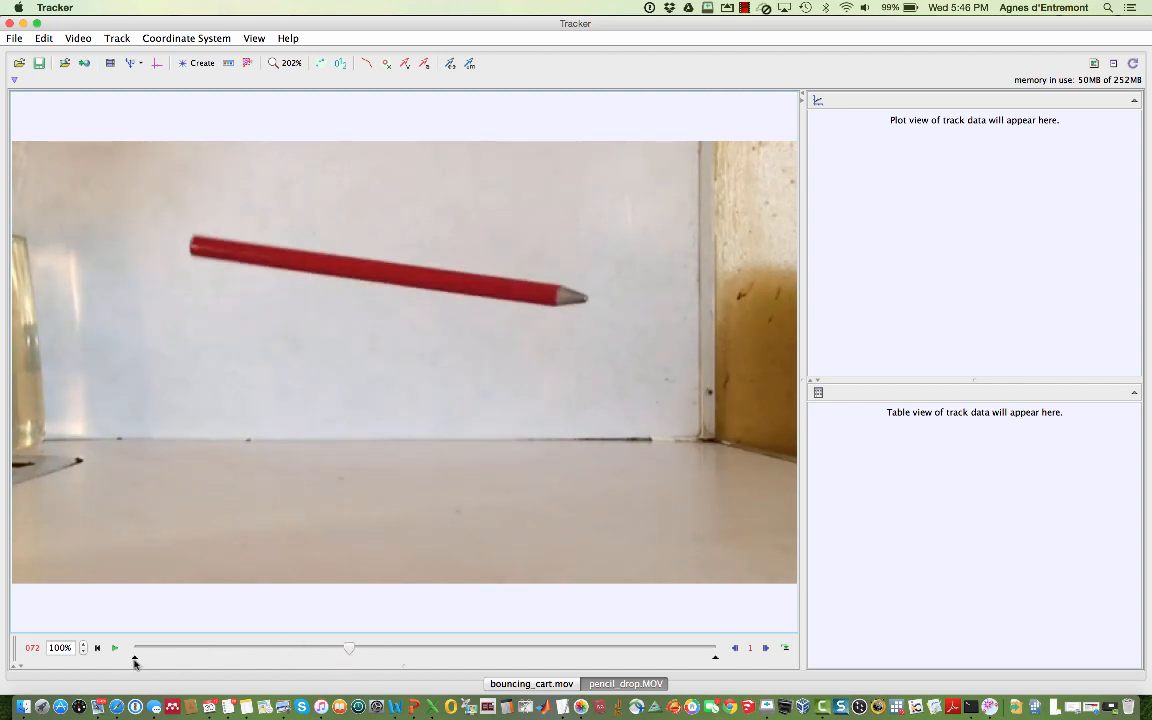
drag(349, 648, 289, 648)
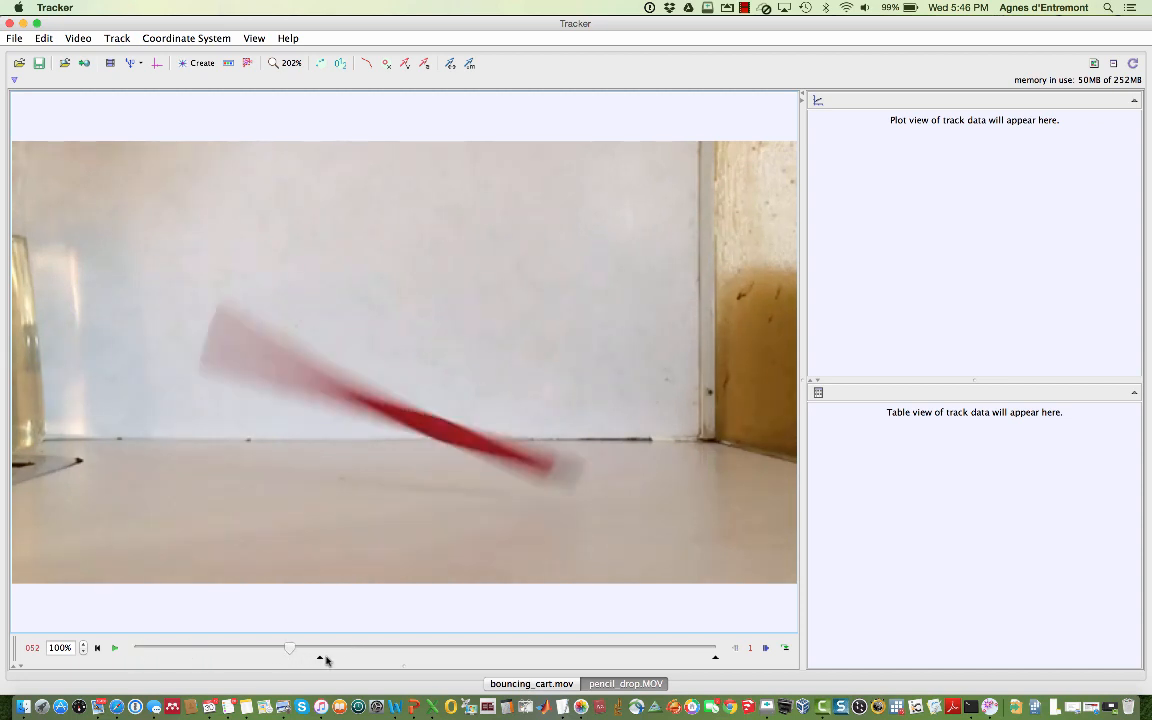
drag(290, 648, 338, 648)
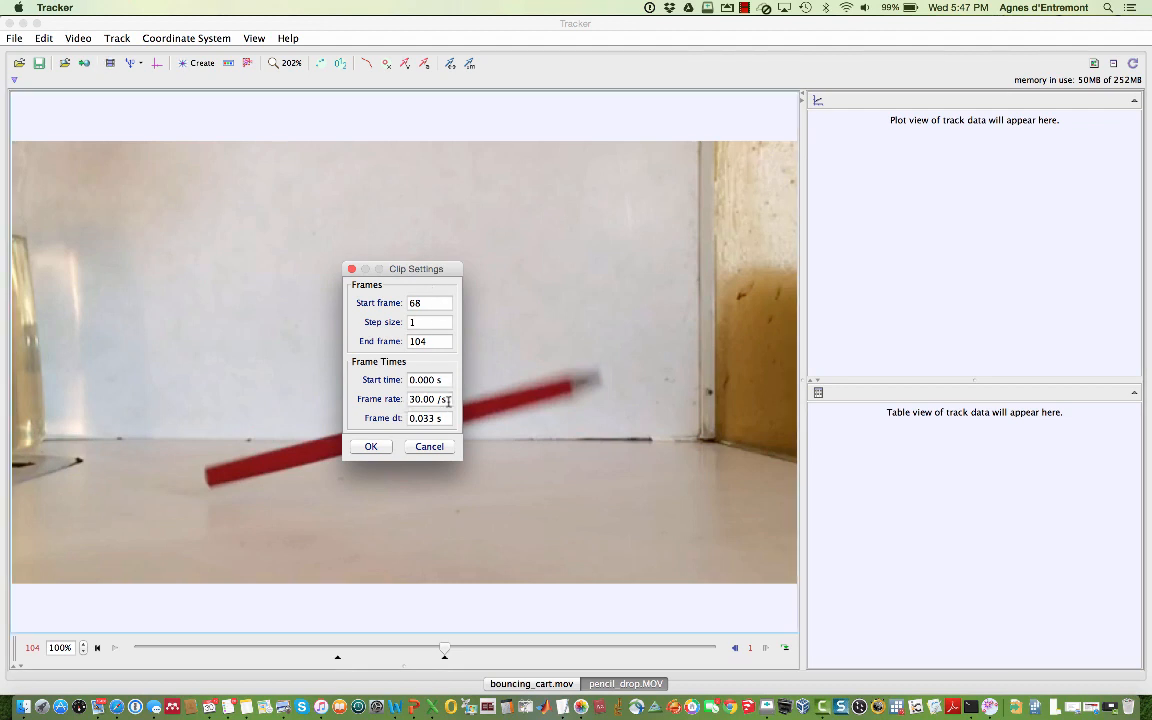
Step: Enter a frame rate of 120 in the clip settings
text(120)
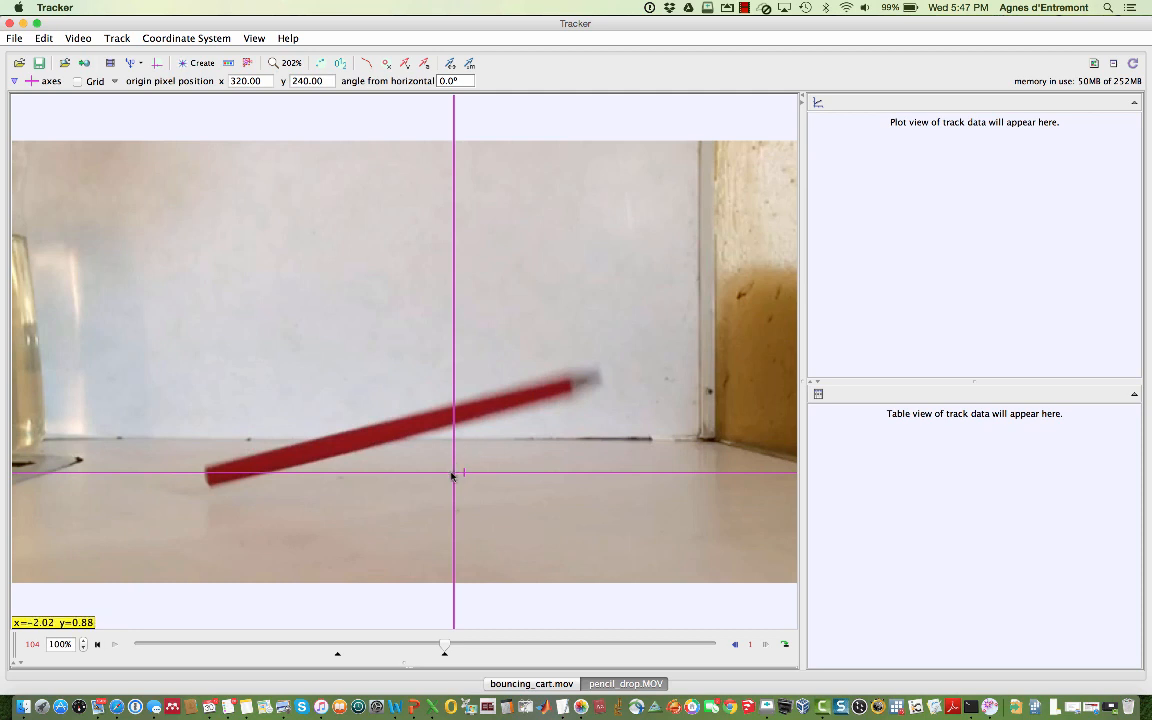
Step: Drag the axes origin to the video's lower-left corner near the floor's edge
drag(454, 473, 62, 578)
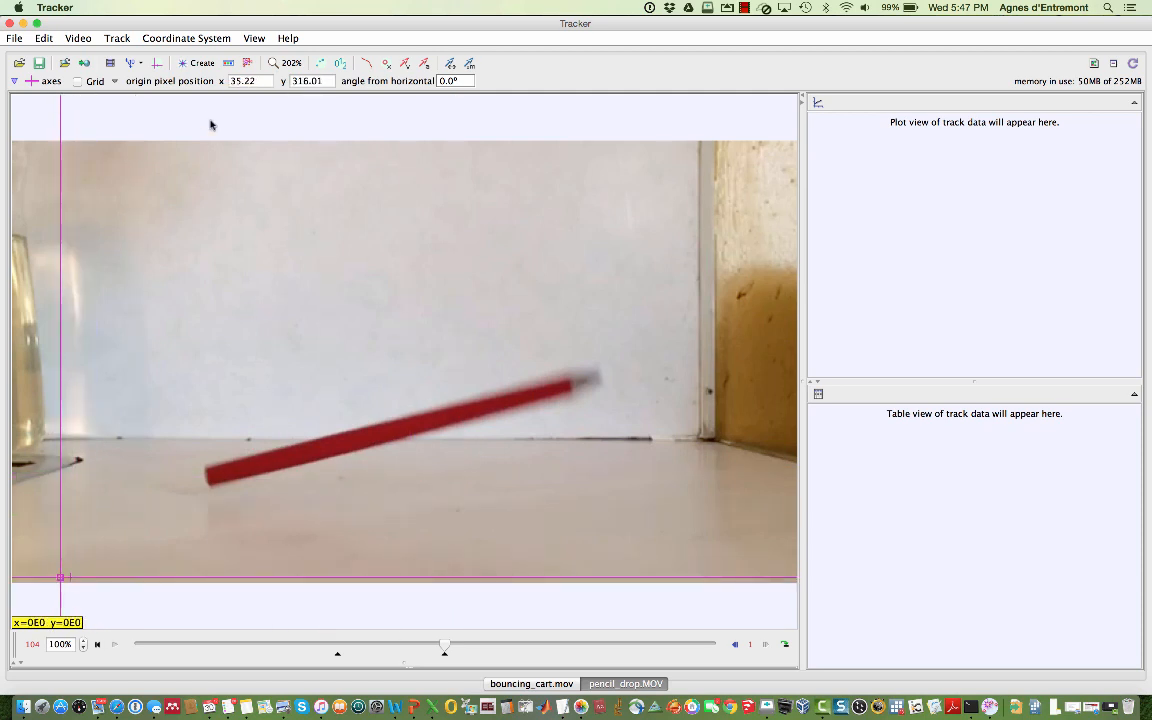
Step: Create point mass A and auto-track one pencil end through the clip
click(116, 38)
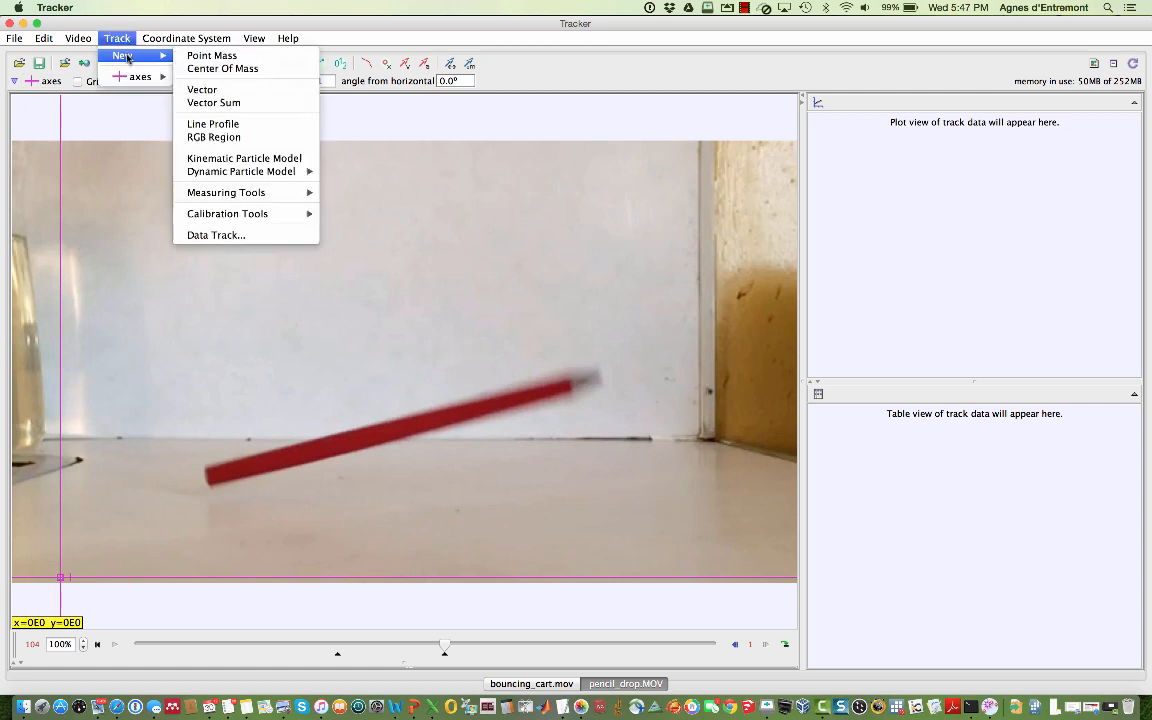
click(211, 55)
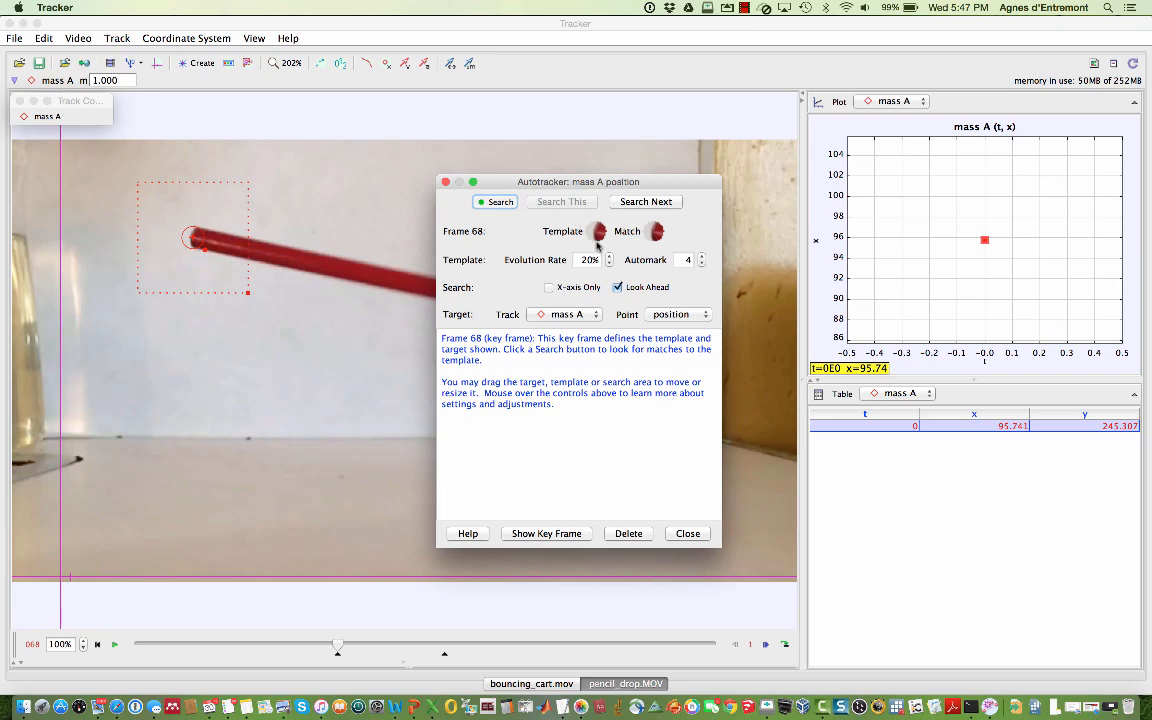
drag(578, 181, 943, 303)
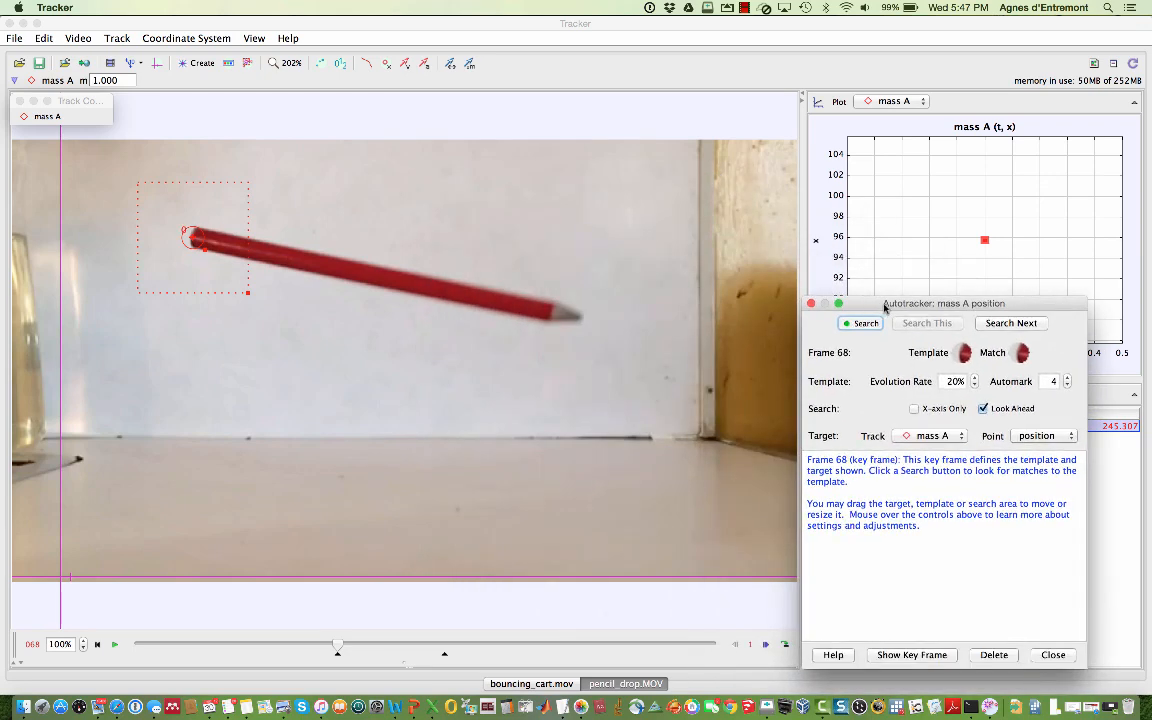
click(1010, 322)
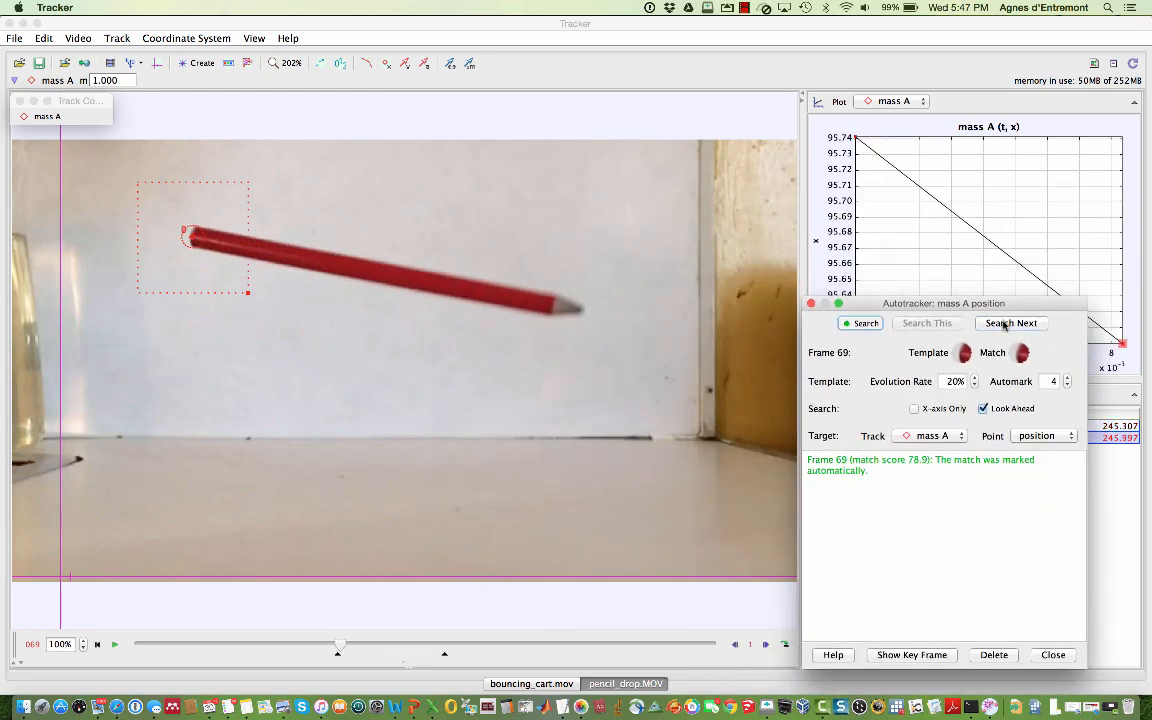
click(1010, 322)
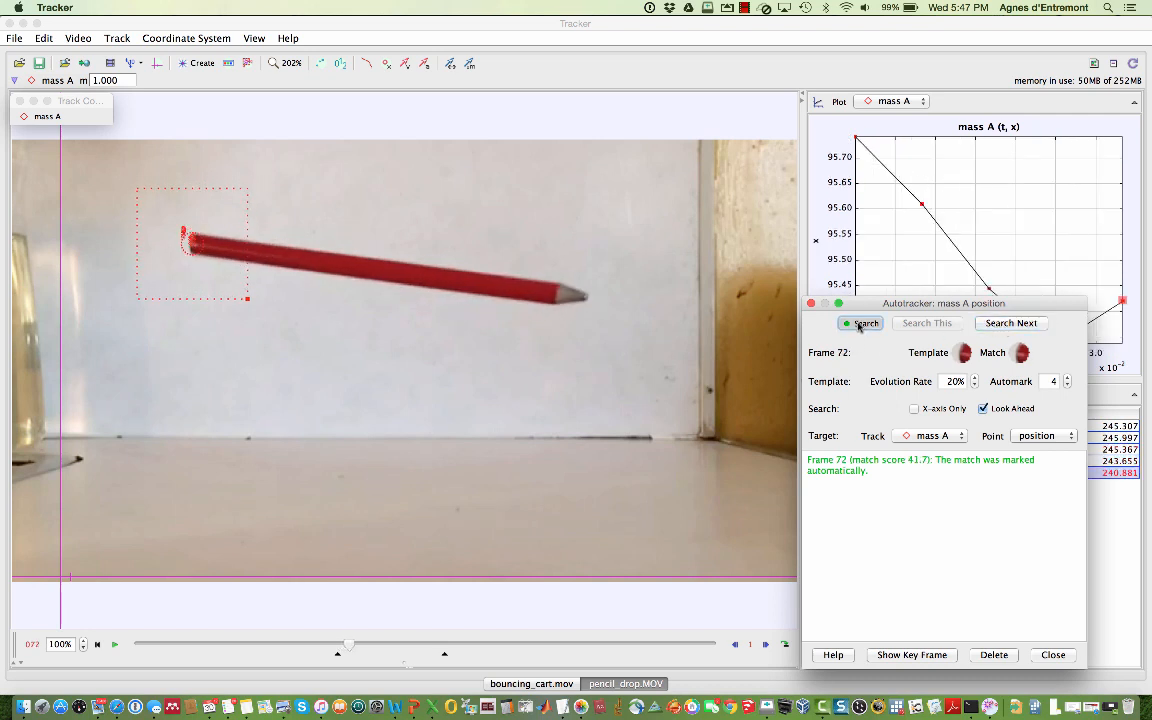
click(864, 323)
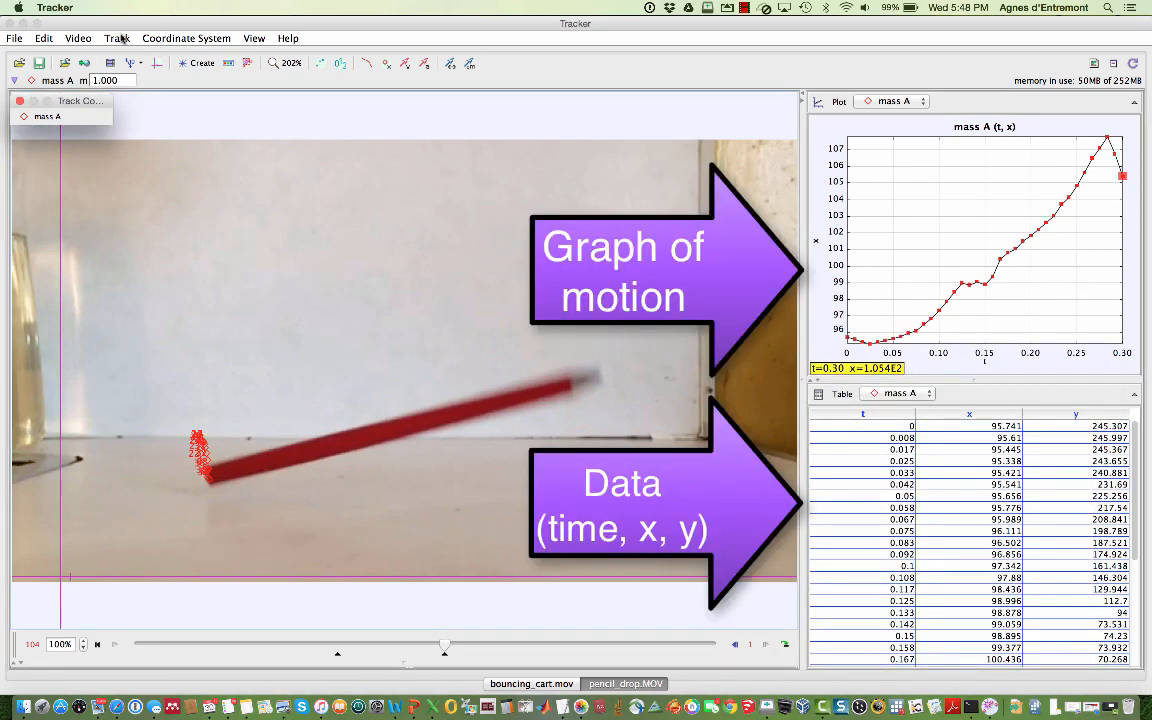
Step: Create point mass B and auto-track the pencil tip, reaching frame 85
click(116, 38)
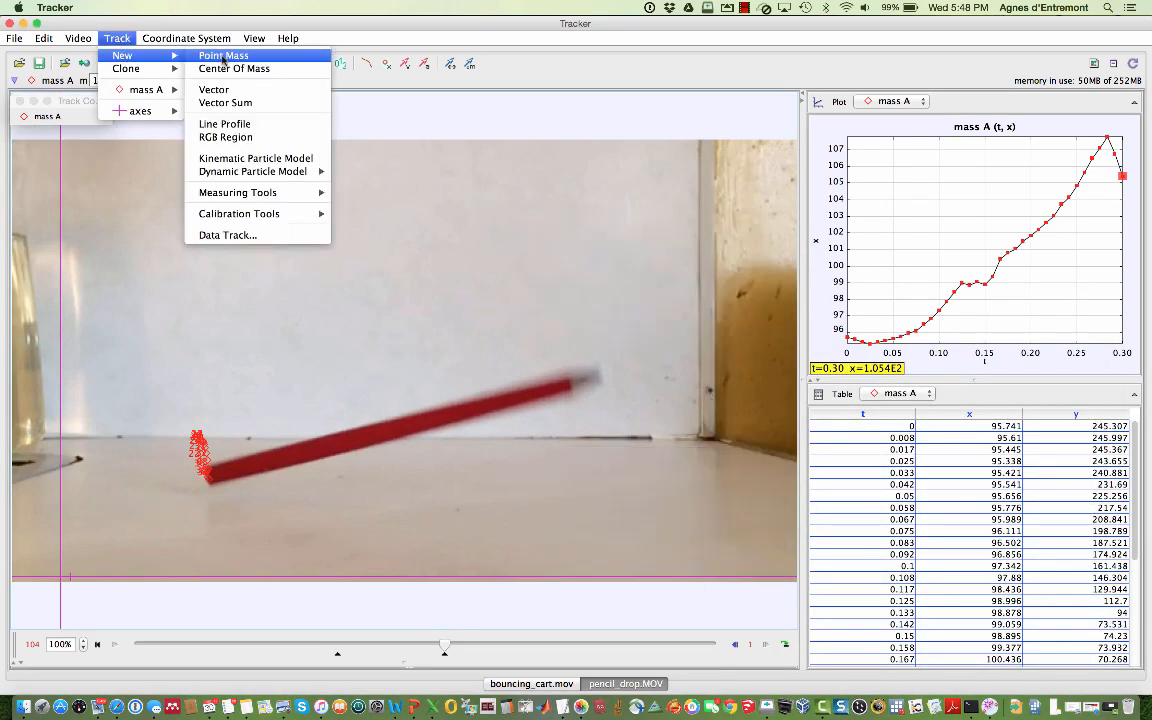
click(223, 55)
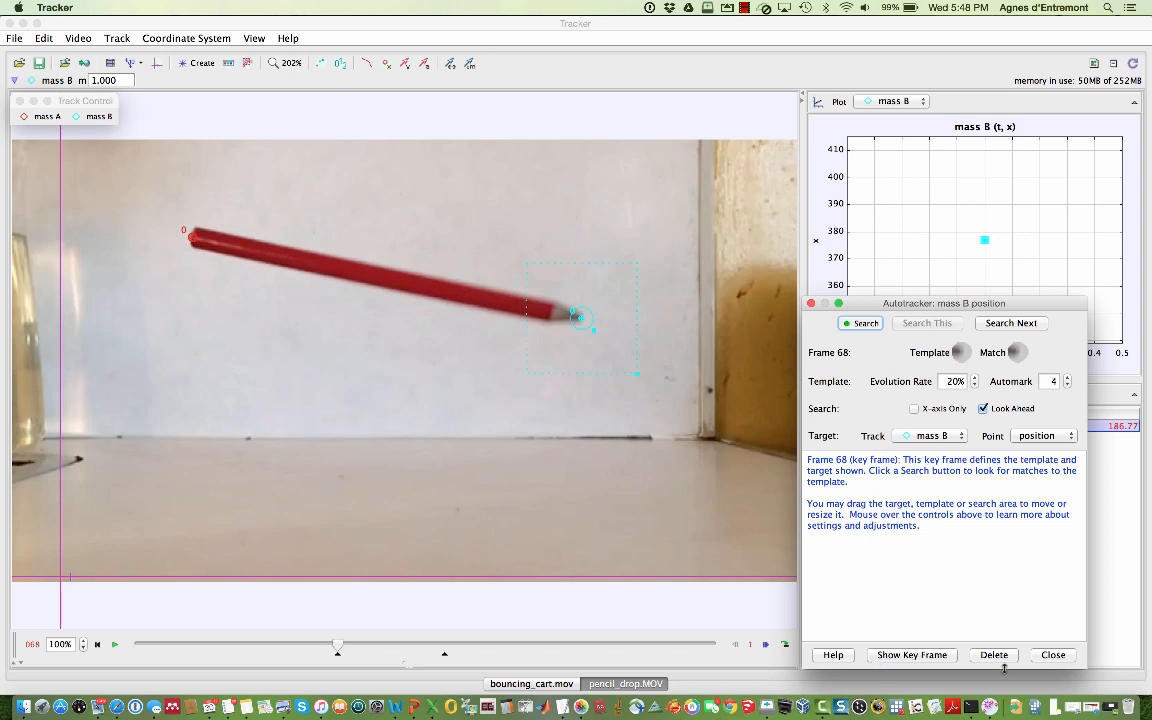
click(1011, 322)
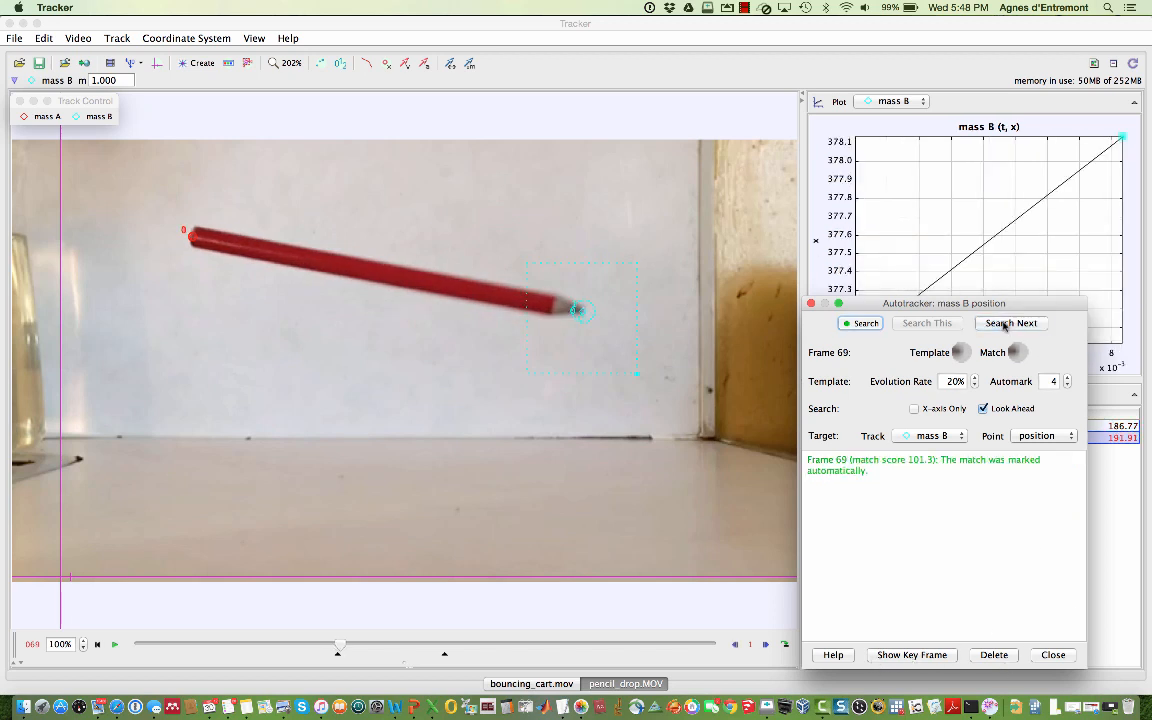
click(866, 322)
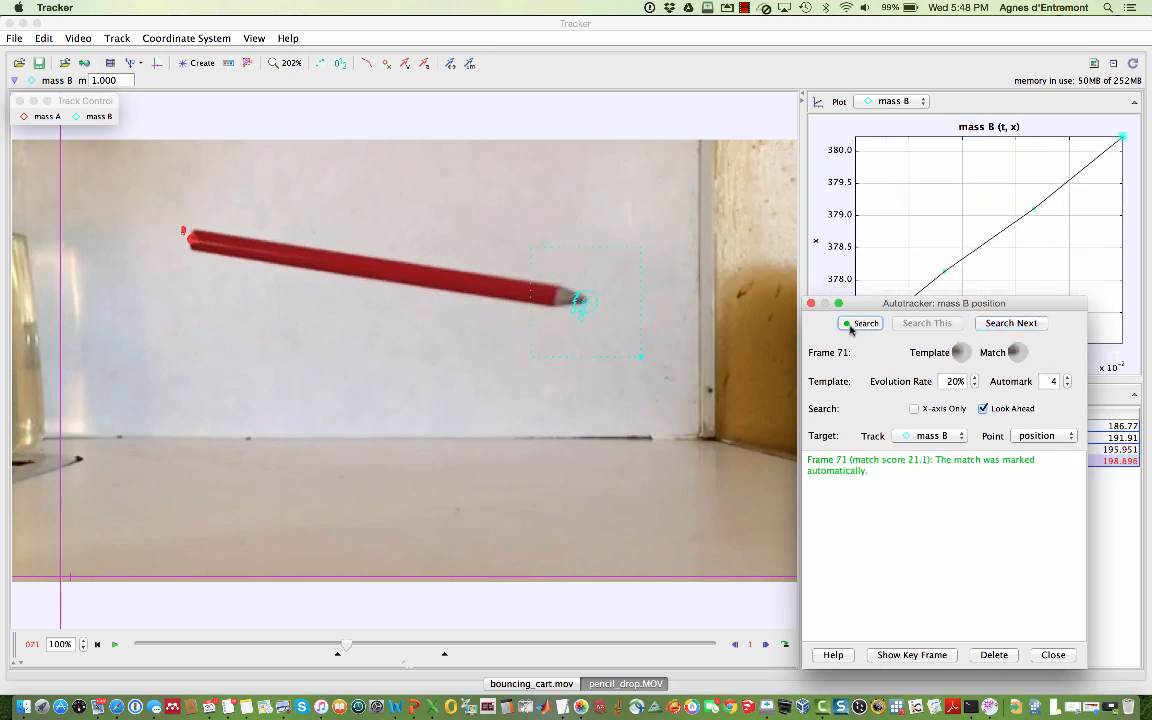
click(866, 322)
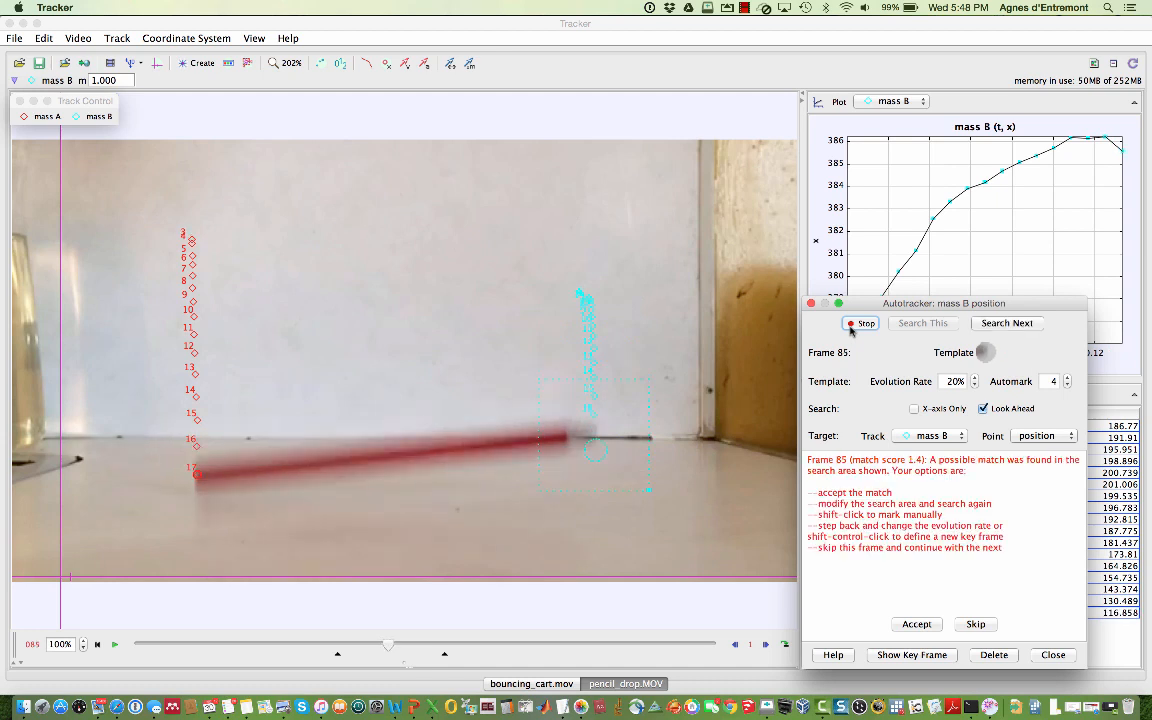
mouse_move(600, 445)
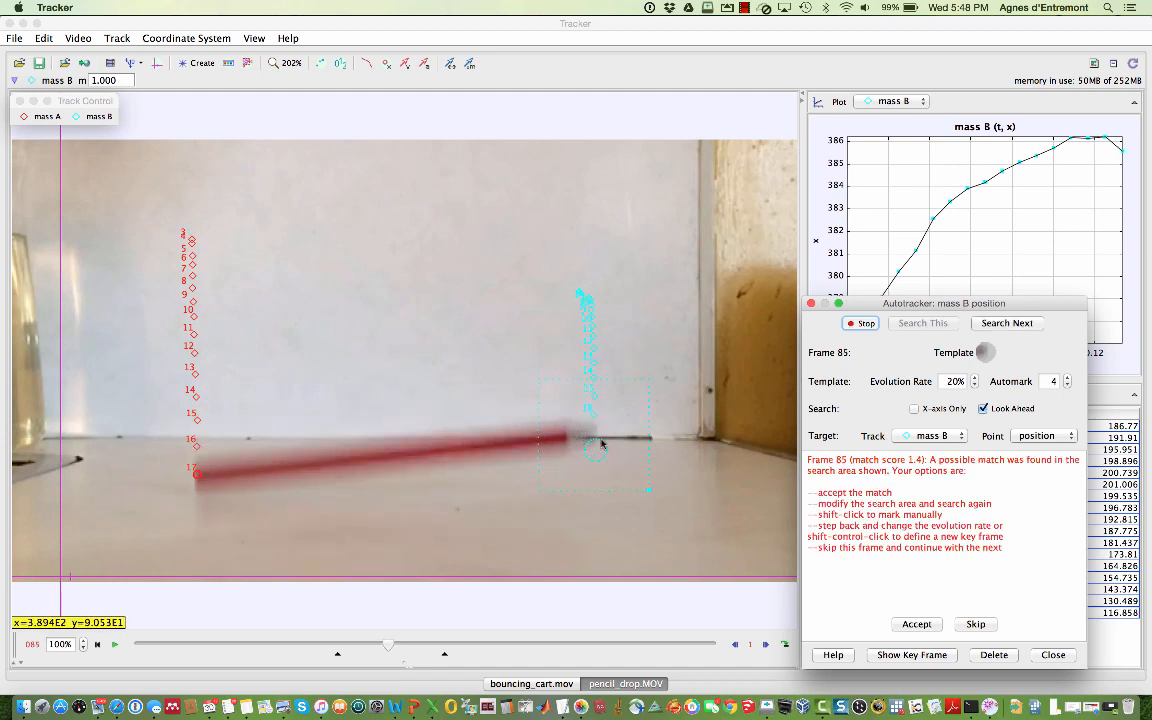
mouse_move(596, 433)
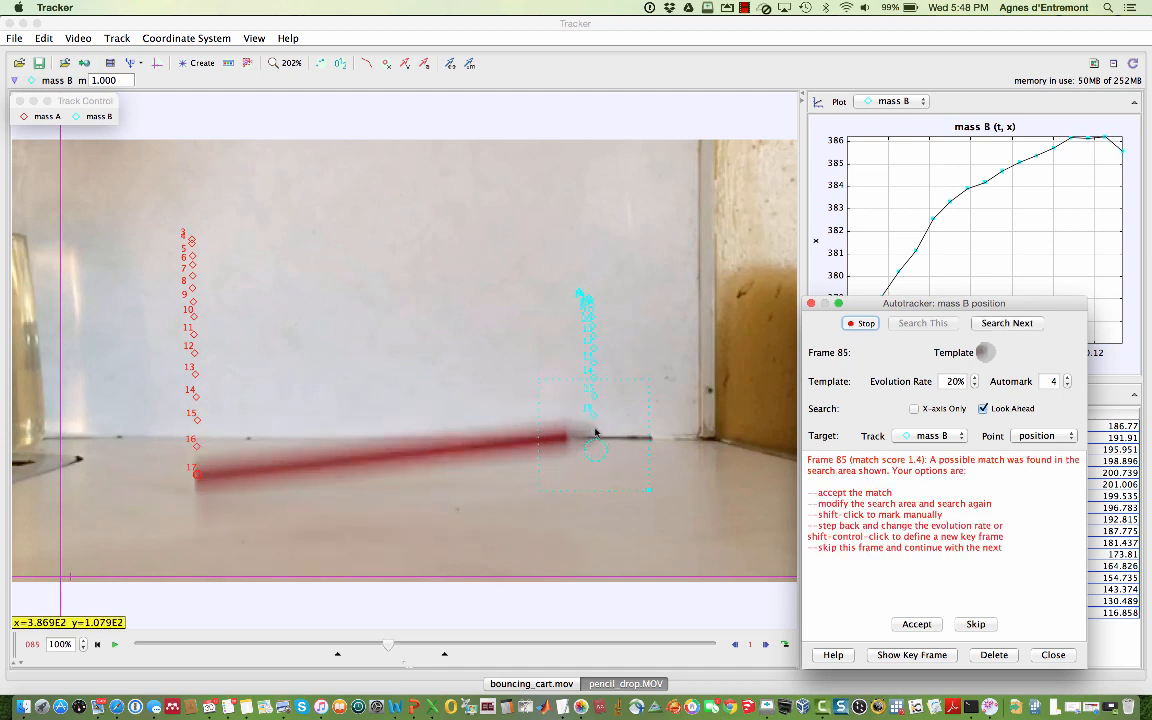
mouse_move(546, 393)
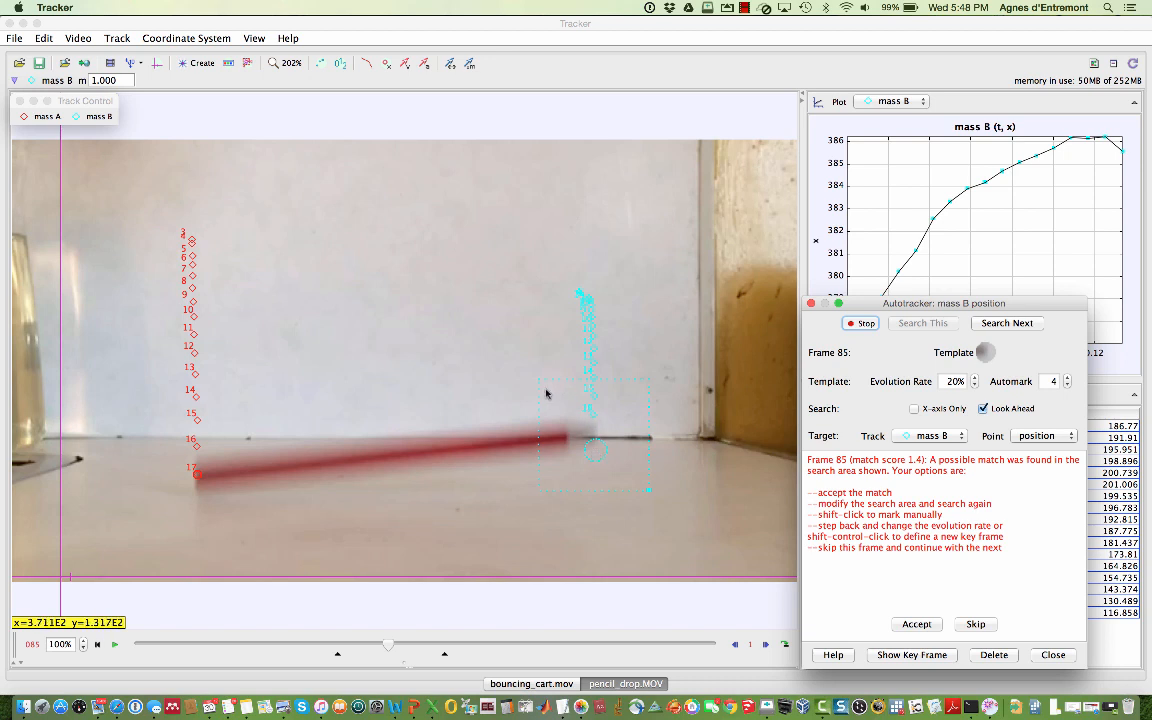
mouse_move(583, 445)
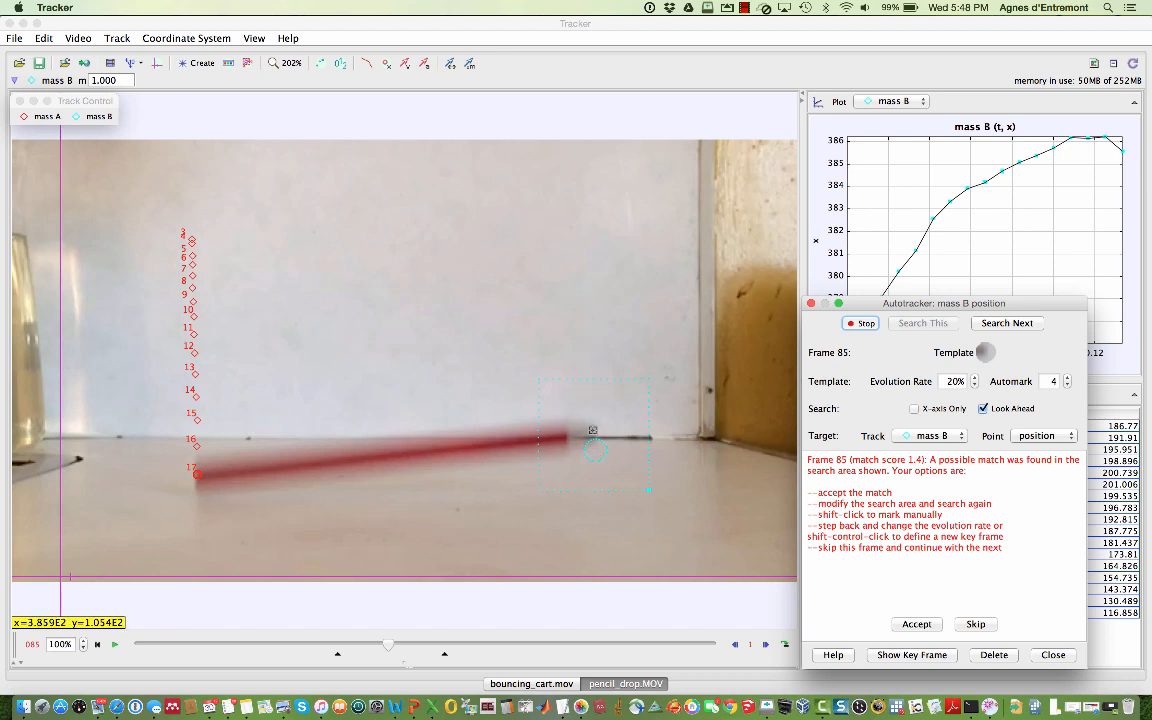
Step: Hand-mark the tip in frames 85–87, then accept the following suggested matches
click(915, 623)
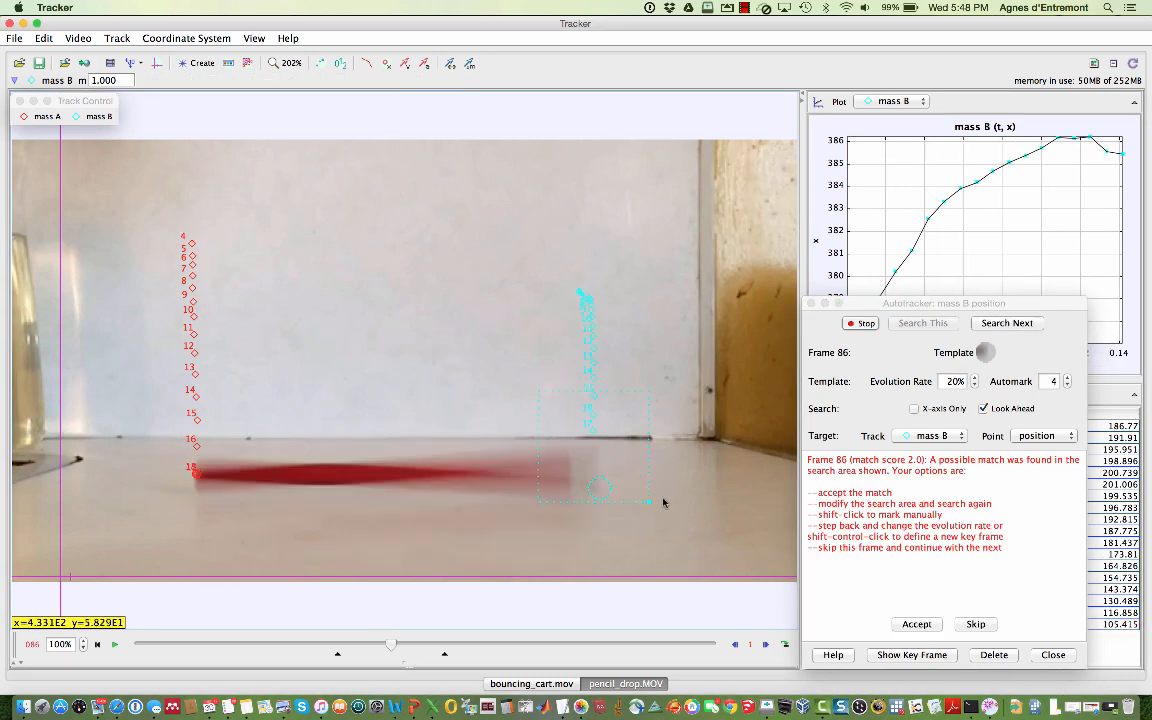
mouse_move(593, 502)
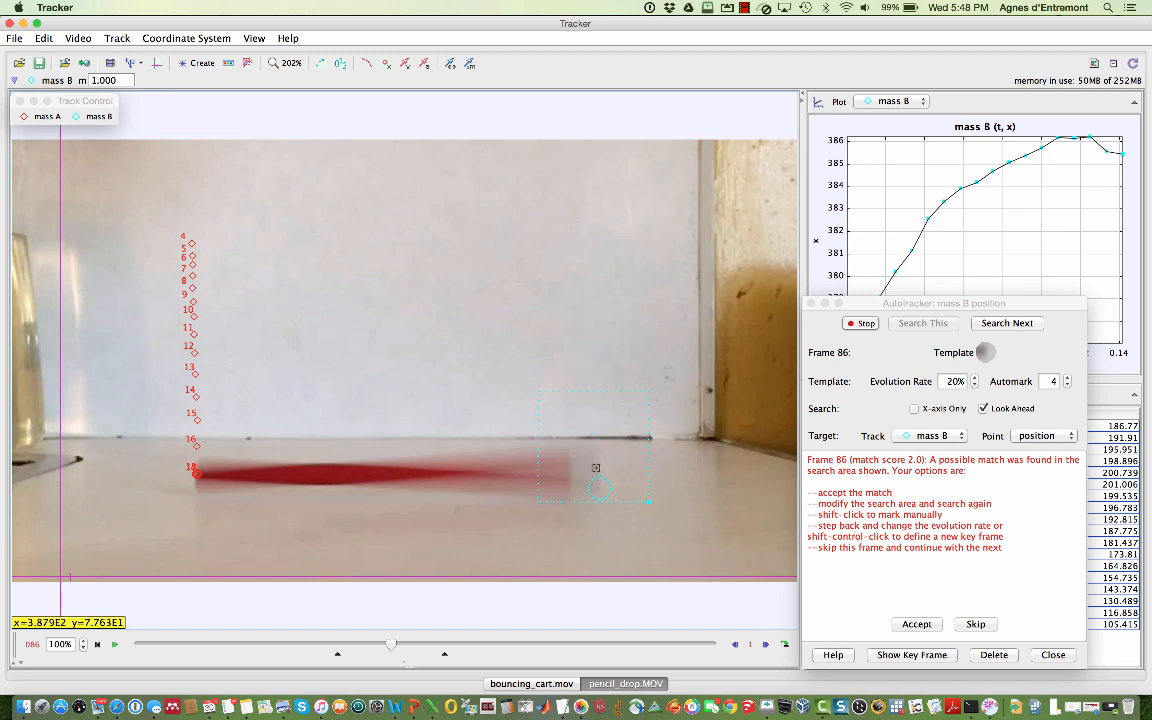
click(915, 623)
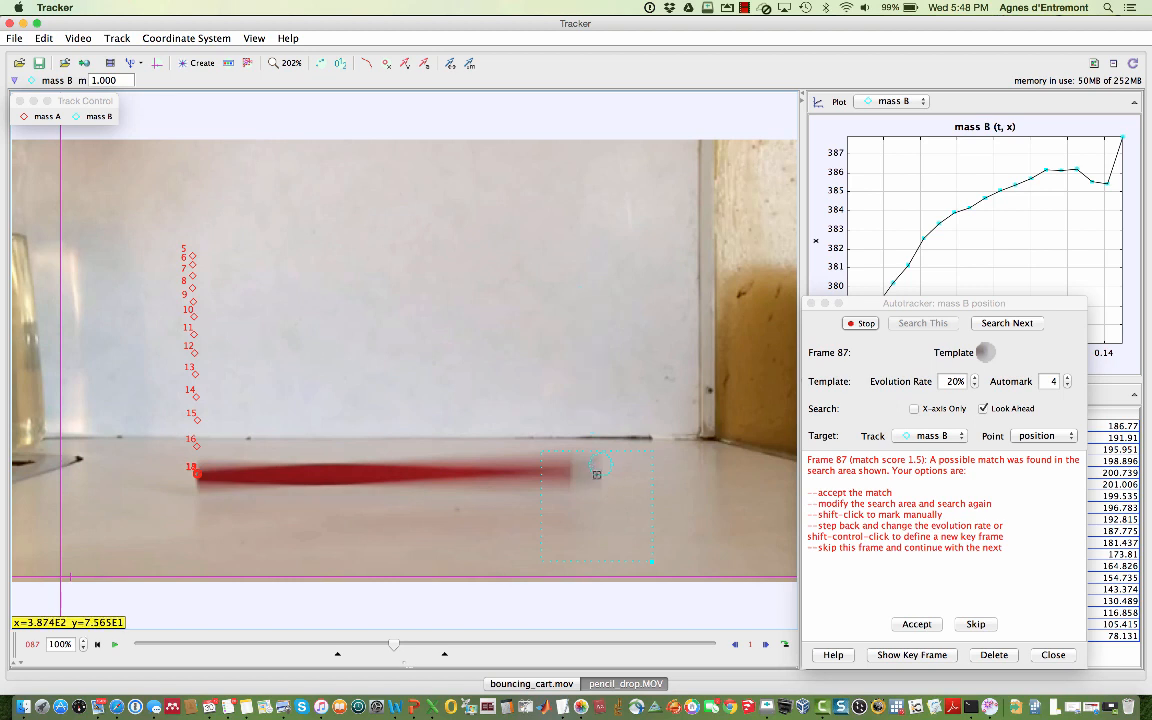
click(595, 470)
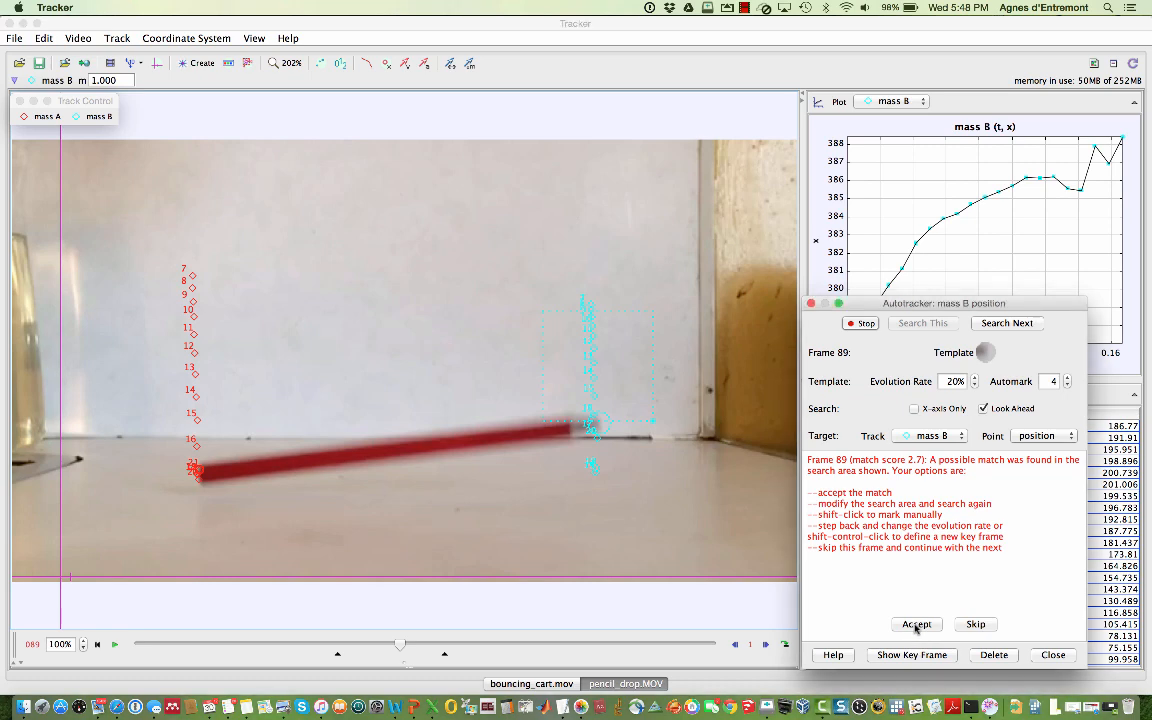
click(916, 623)
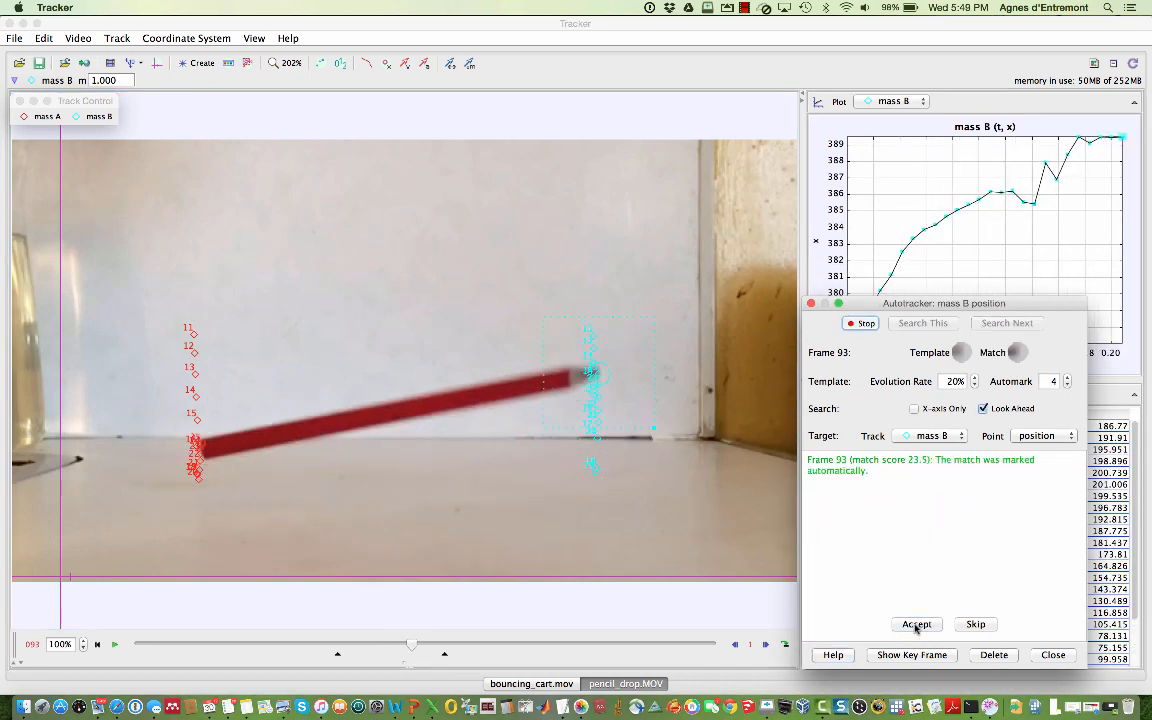
click(916, 623)
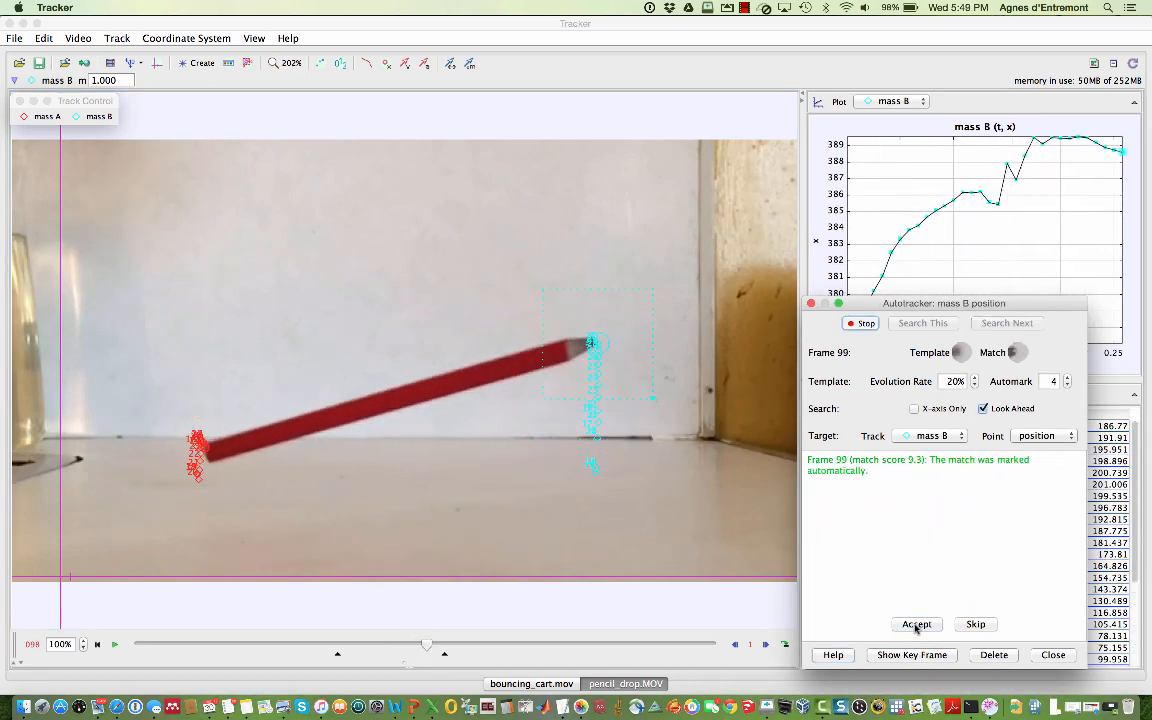
click(916, 623)
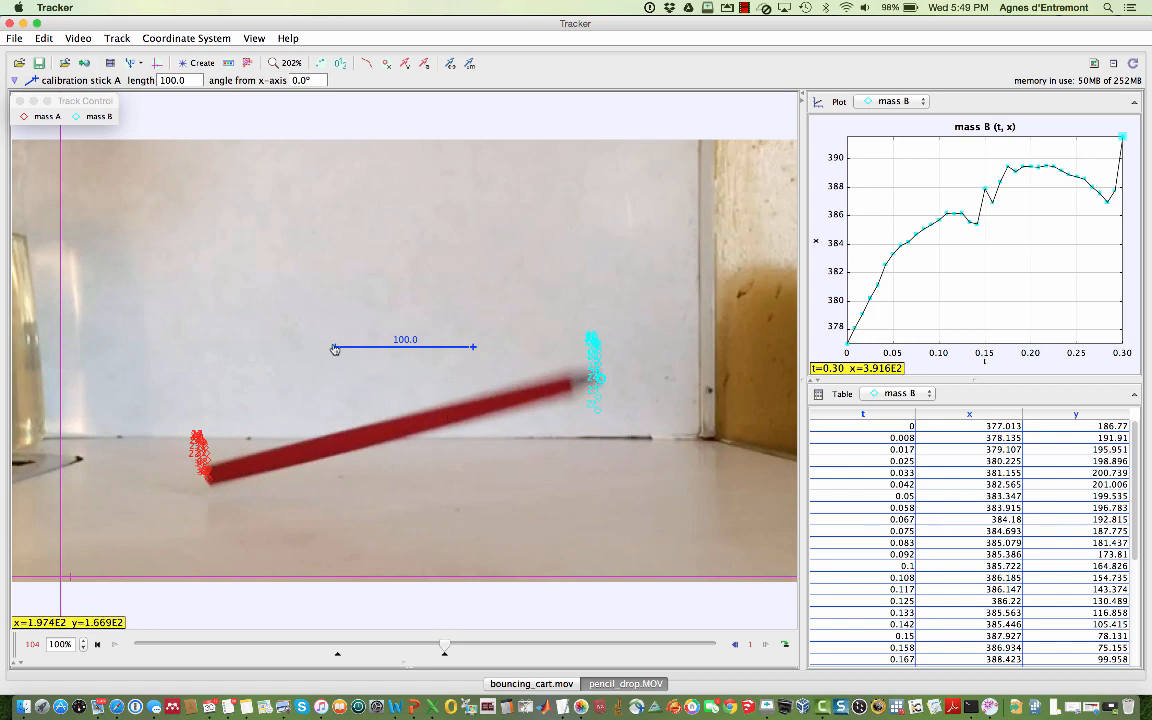
Step: Move the calibration stick down and align its ends with the pencil's ends
drag(335, 347, 342, 472)
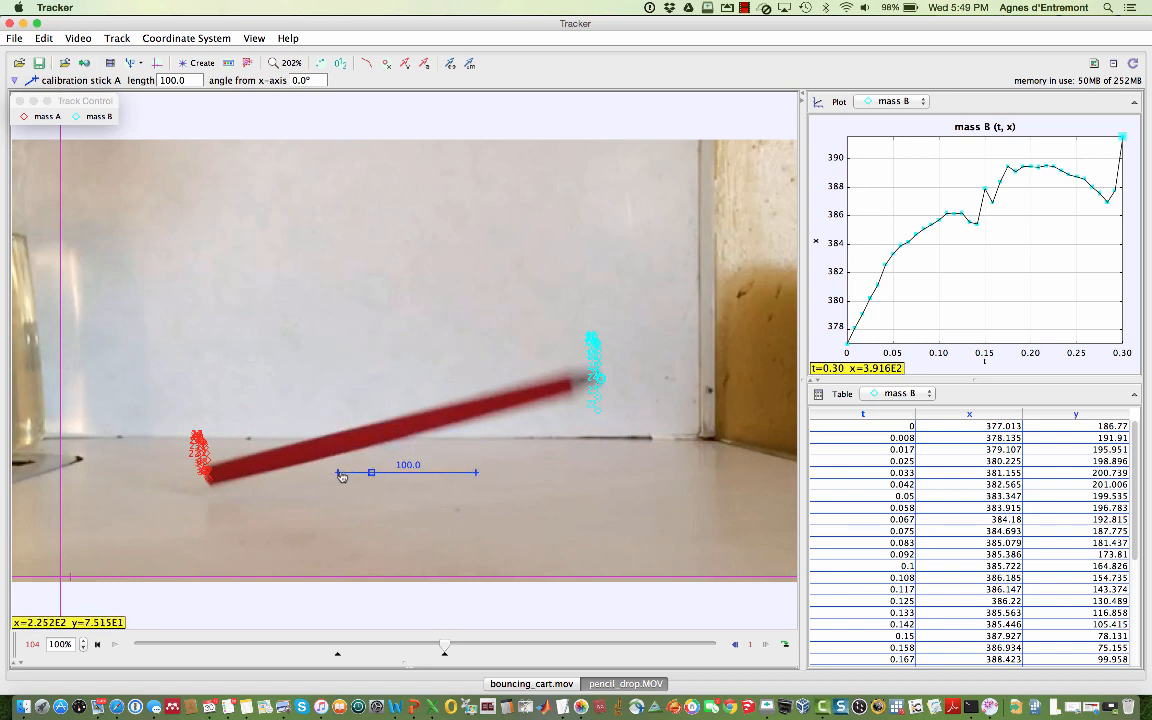
drag(340, 473, 213, 491)
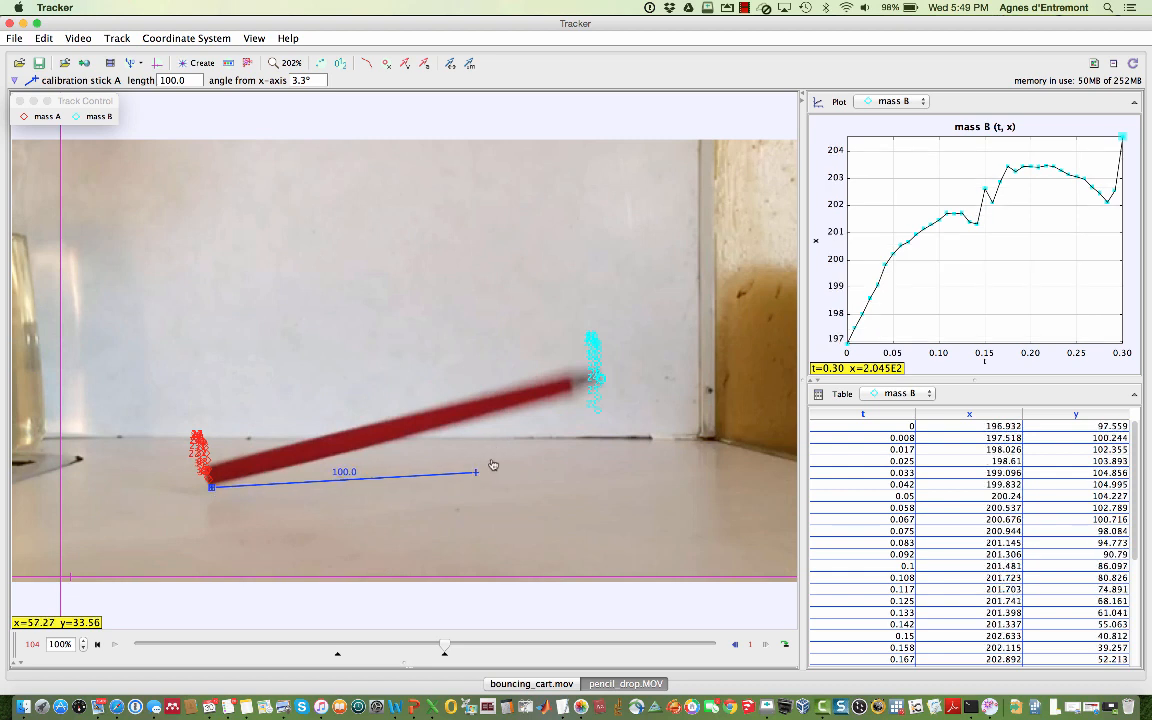
drag(475, 470, 600, 390)
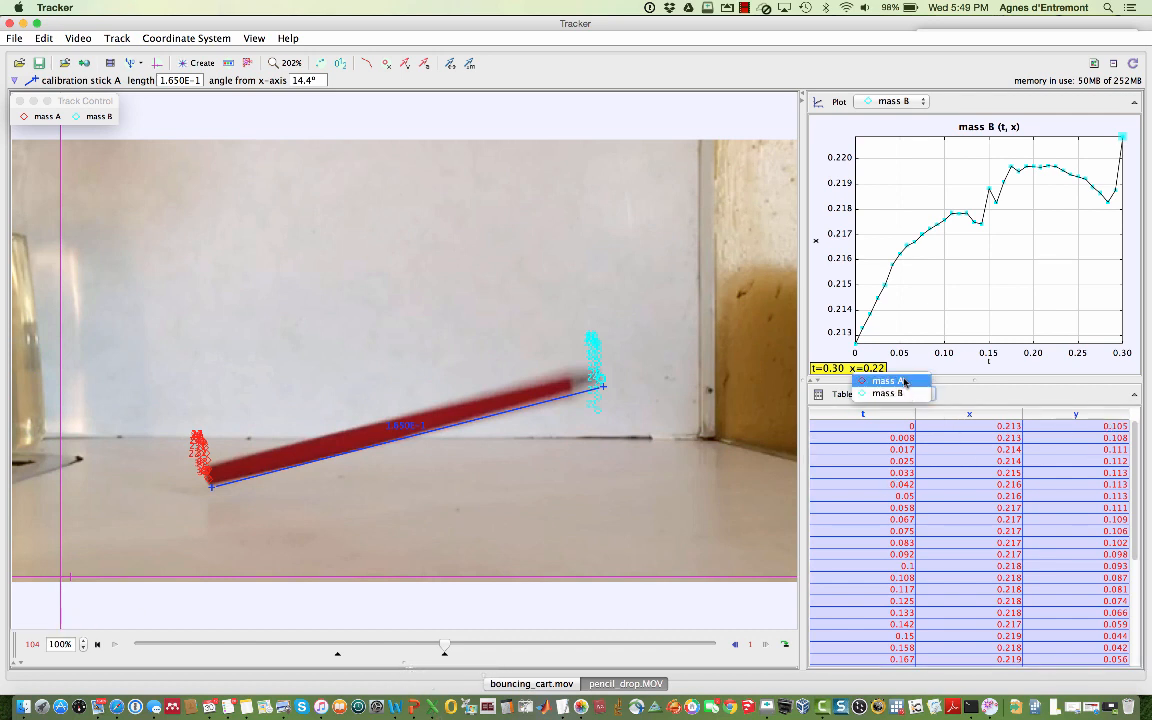
Step: Switch both the data table and the plot to mass A
click(885, 393)
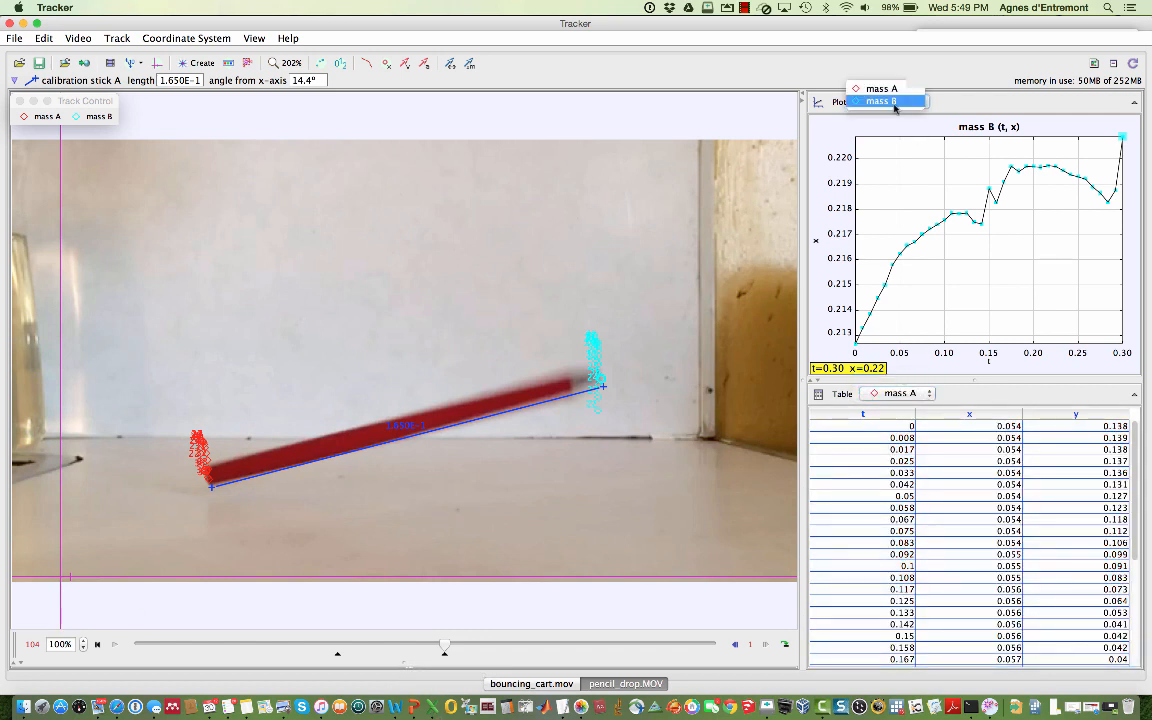
click(881, 88)
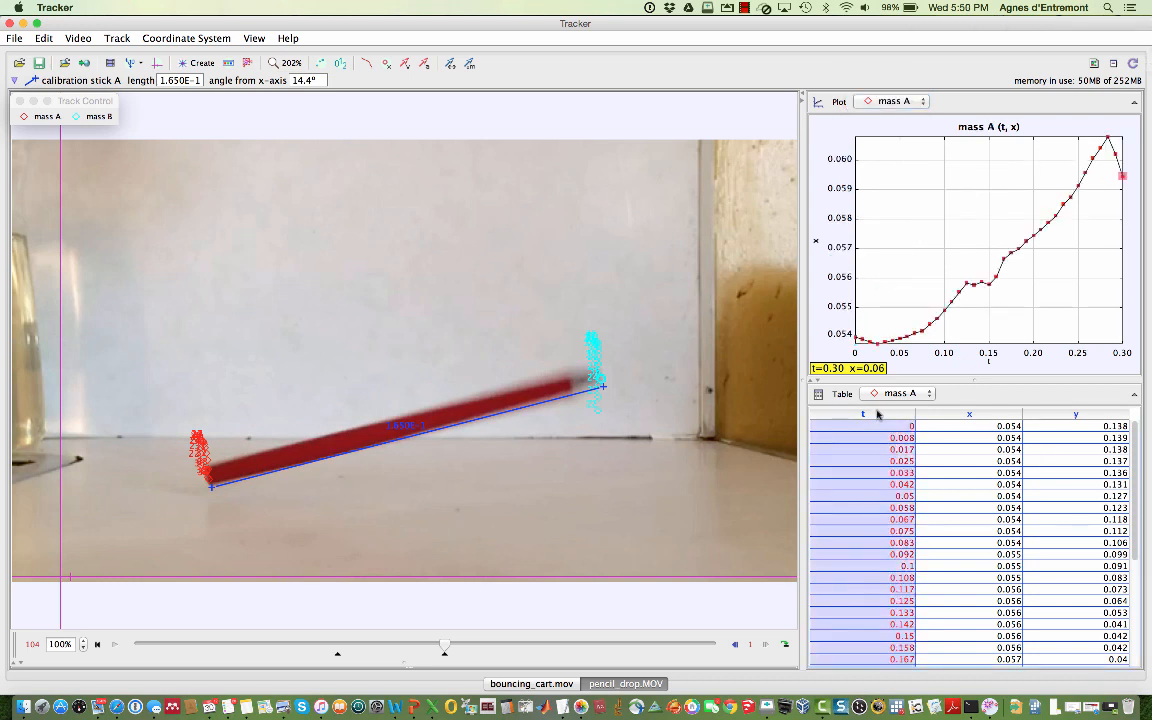